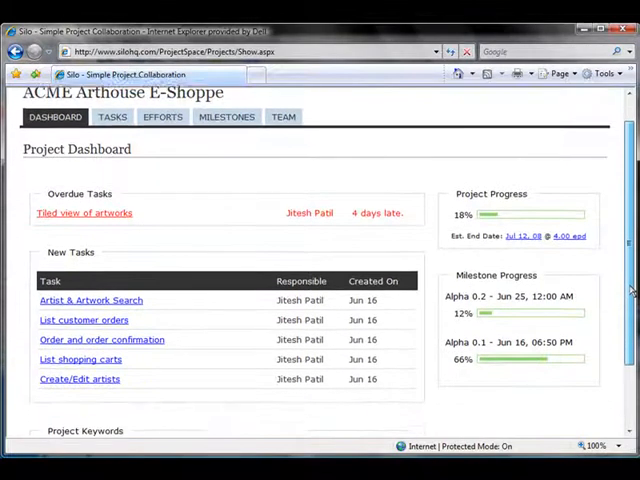
Step: Scroll the ACME Arthouse E-Shoppe dashboard down until the Project Keywords cloud is visible
scroll(down, 3)
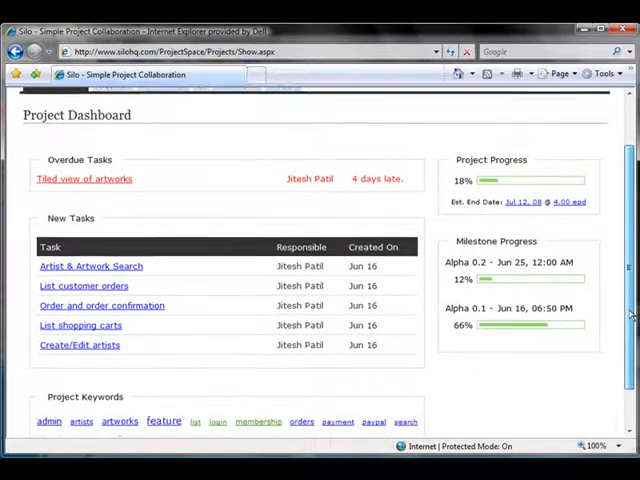
scroll(down, 3)
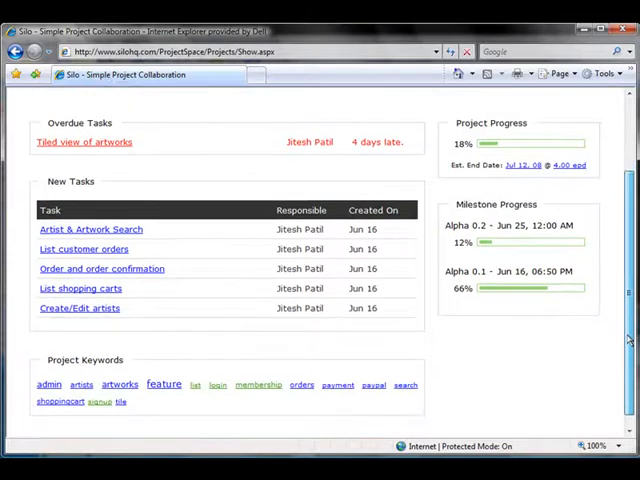
scroll(down, 3)
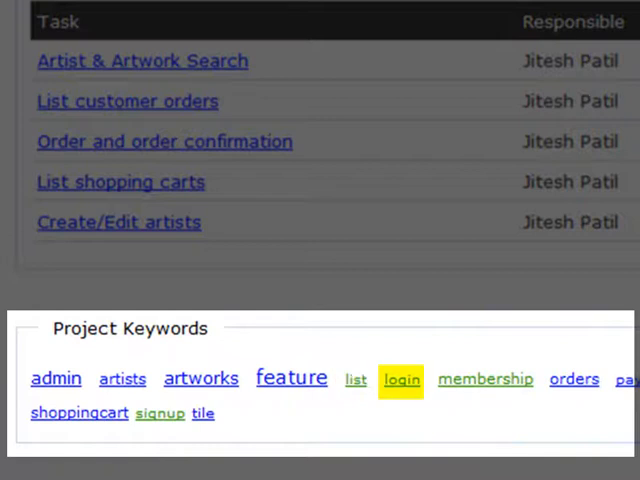
click(484, 380)
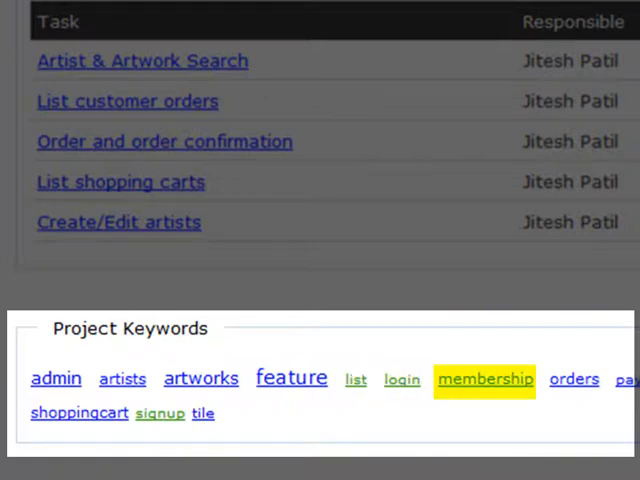